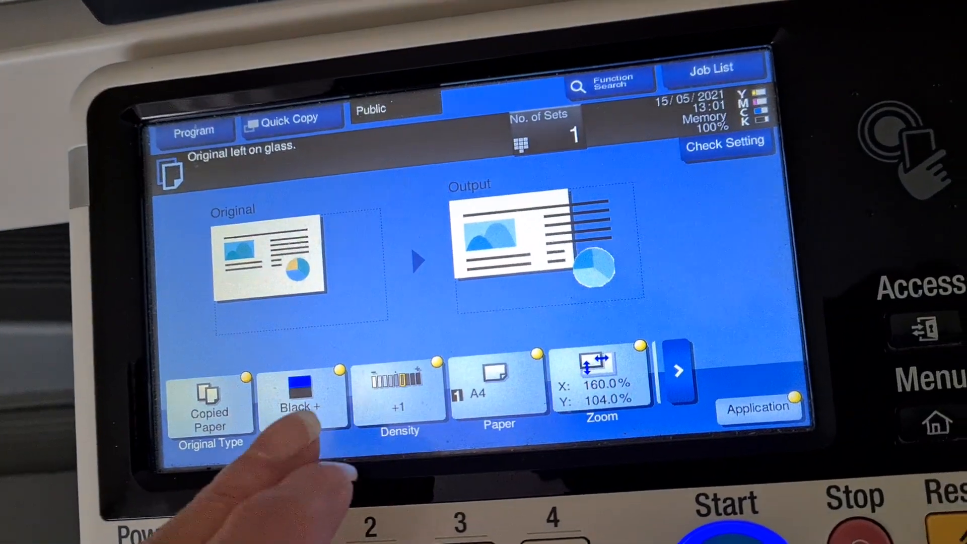
Step: Set the colour mode to two-colour Black + Green, then scan and print the 160%/104% A4 copy
left_click(302, 395)
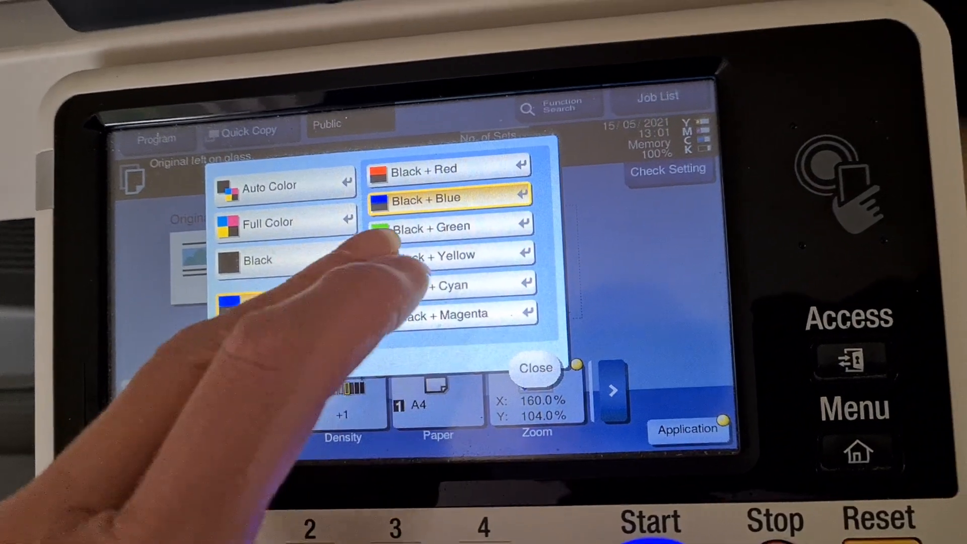
left_click(439, 226)
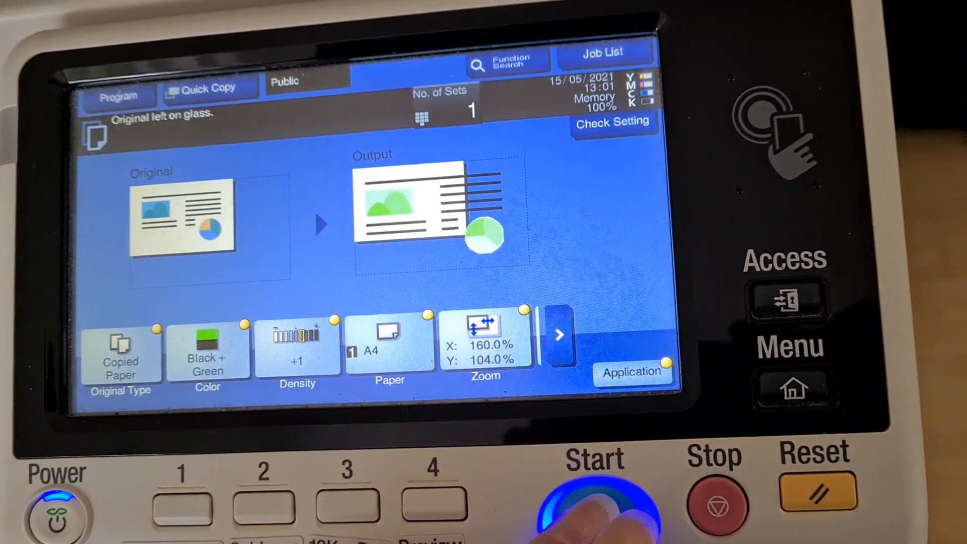
left_click(594, 500)
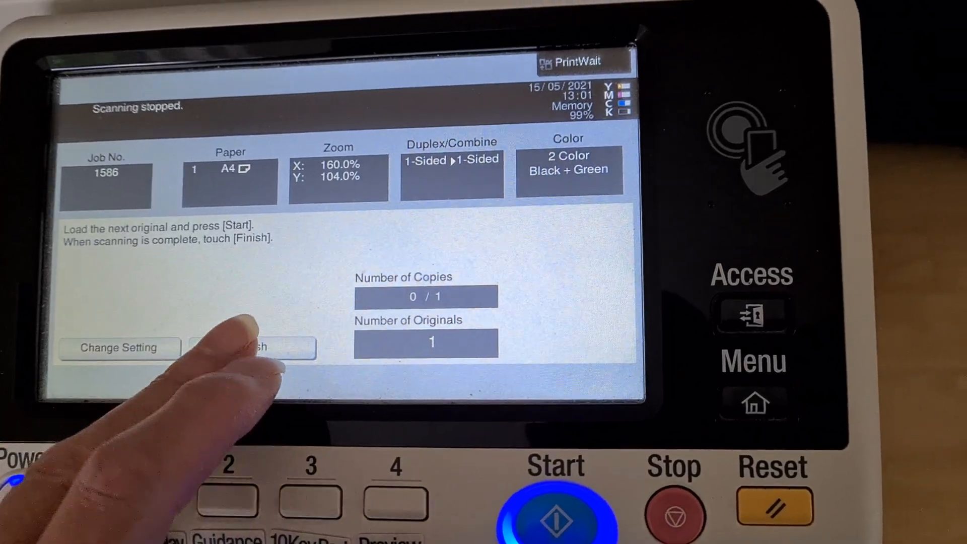
left_click(253, 347)
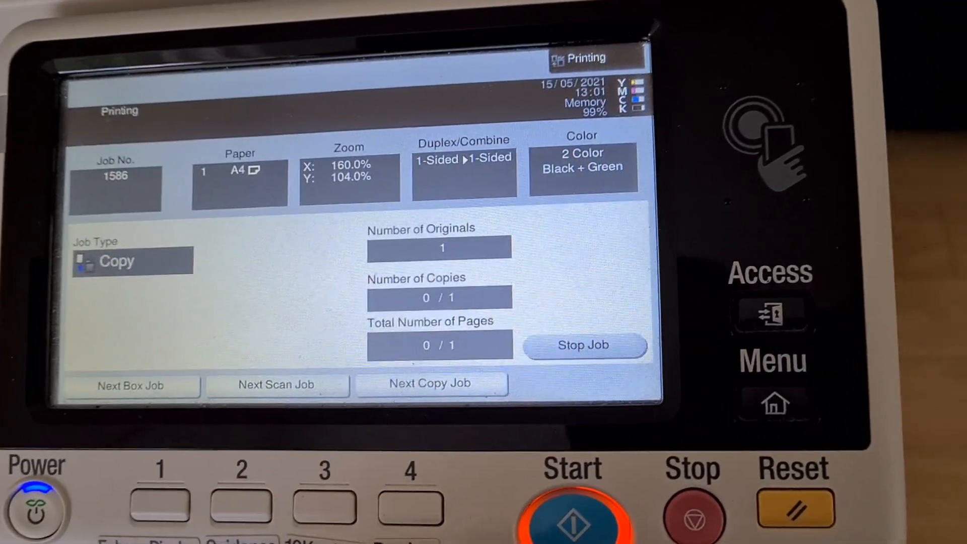